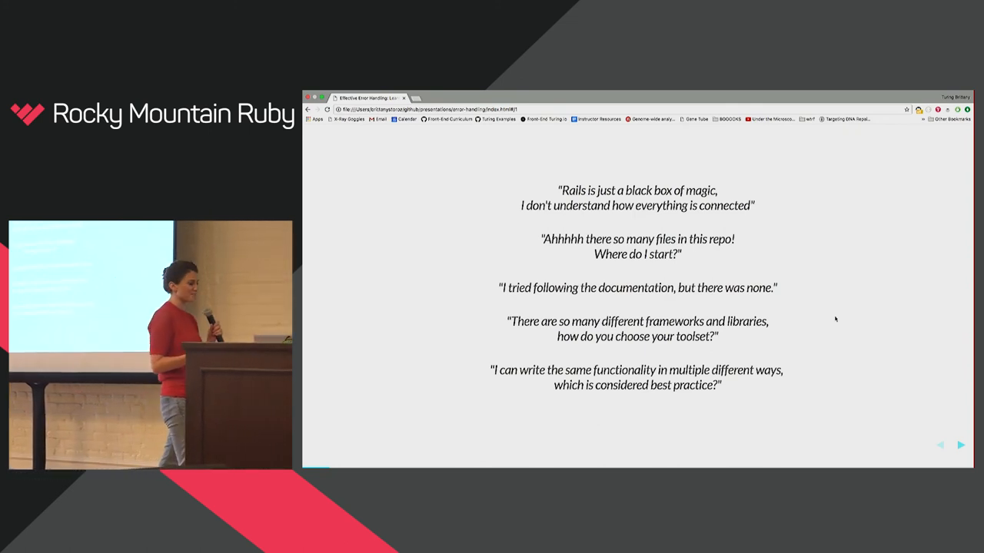
{"action": "left_click", "coordinate": [959, 446]}
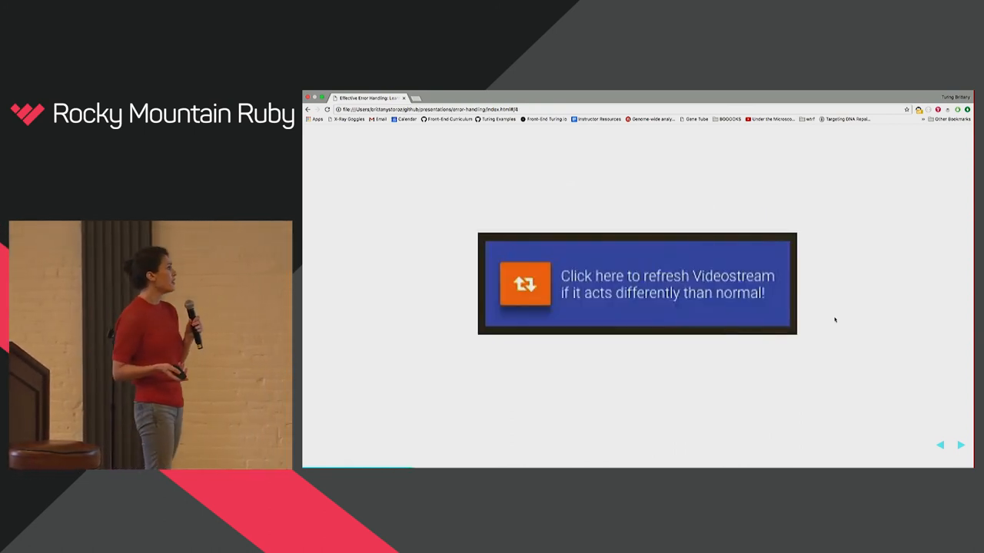
{"action": "left_click", "coordinate": [636, 283]}
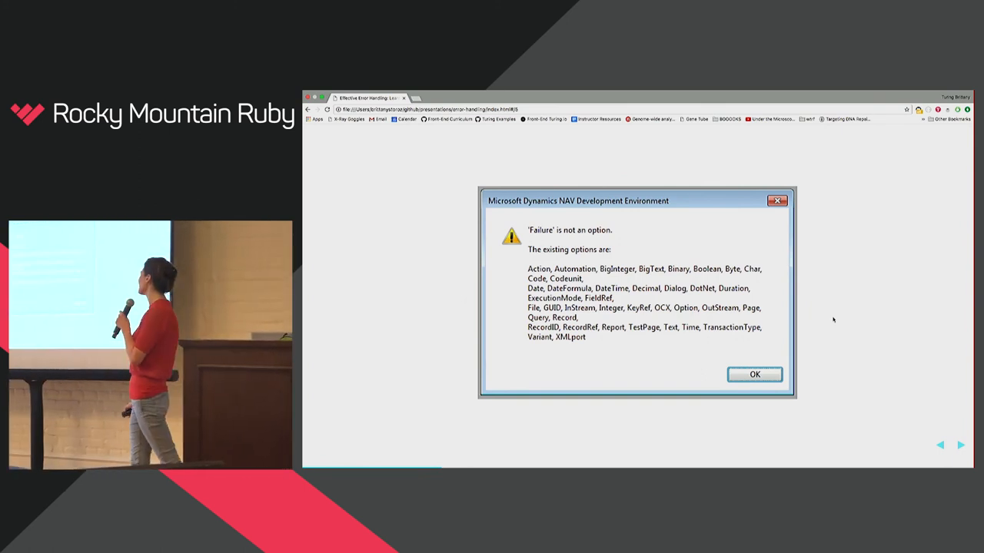
{"action": "left_click", "coordinate": [753, 375]}
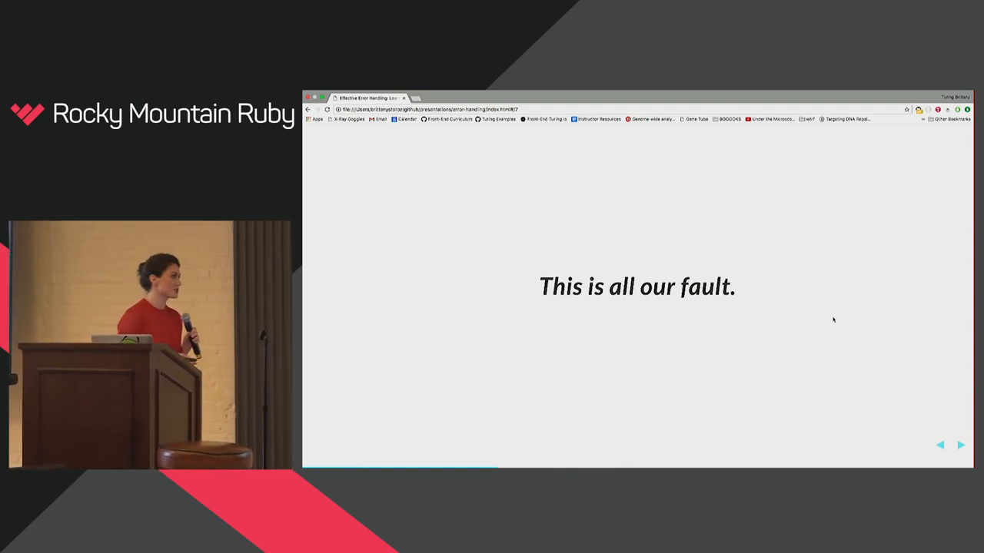
{"action": "left_click", "coordinate": [959, 445]}
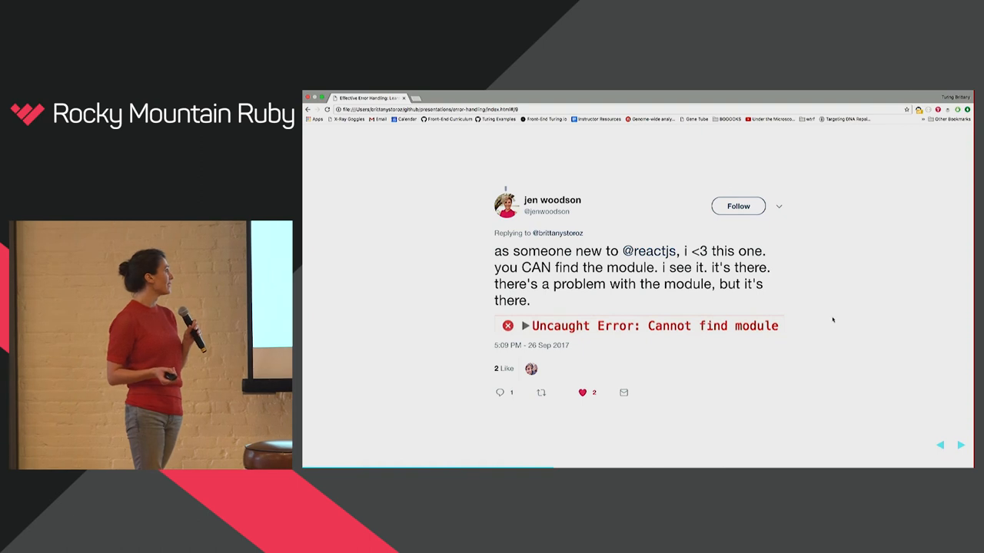
{"action": "left_click", "coordinate": [960, 446]}
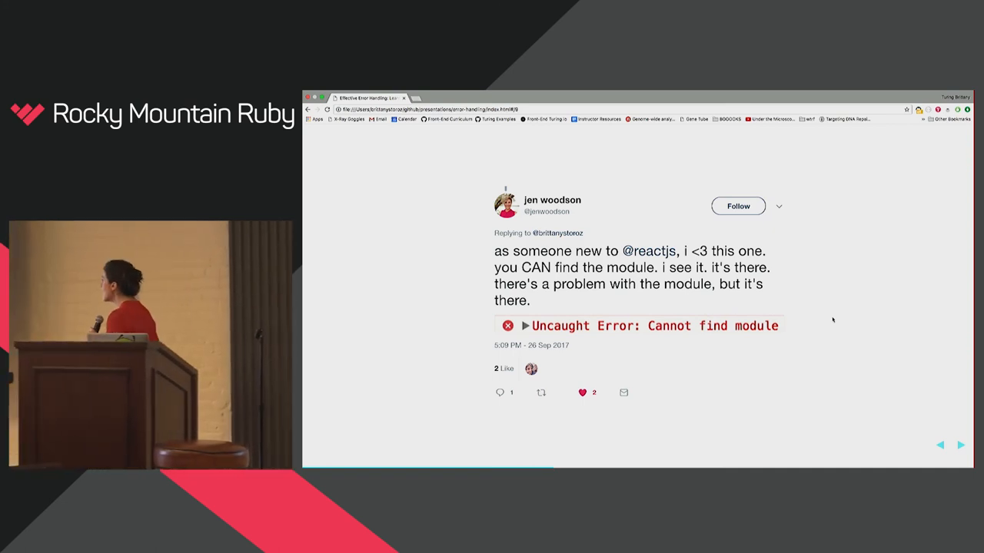
{"action": "left_click", "coordinate": [959, 446]}
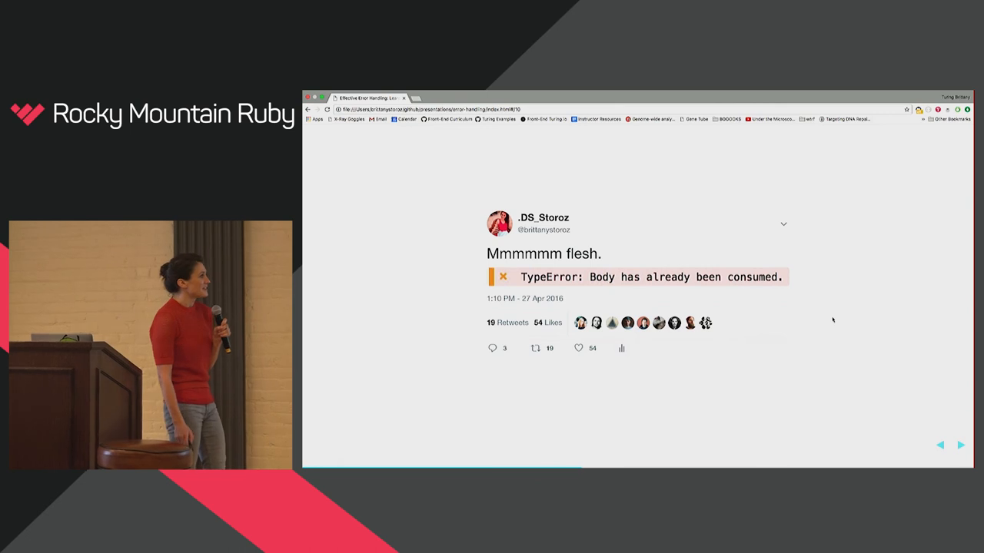
{"action": "left_click", "coordinate": [960, 446]}
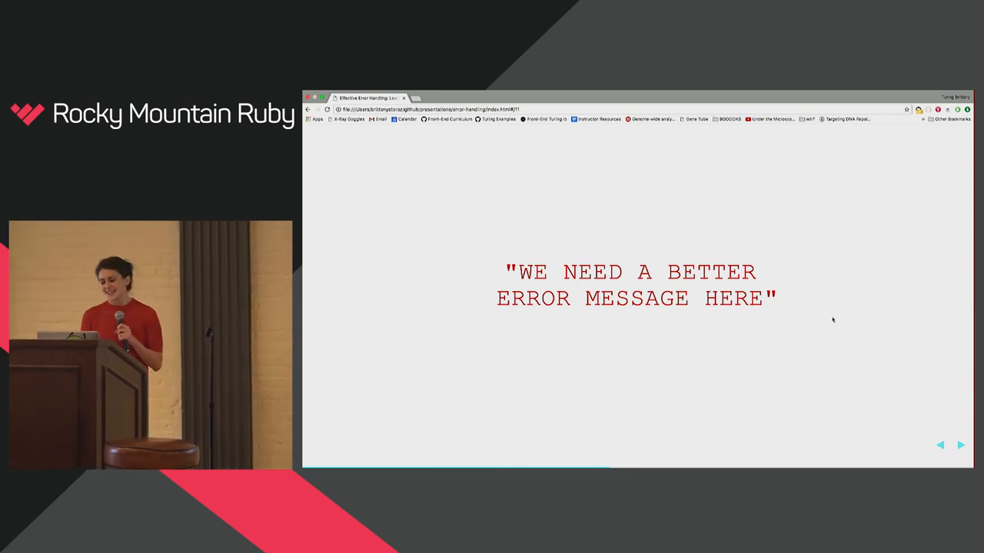
{"action": "left_click", "coordinate": [959, 446]}
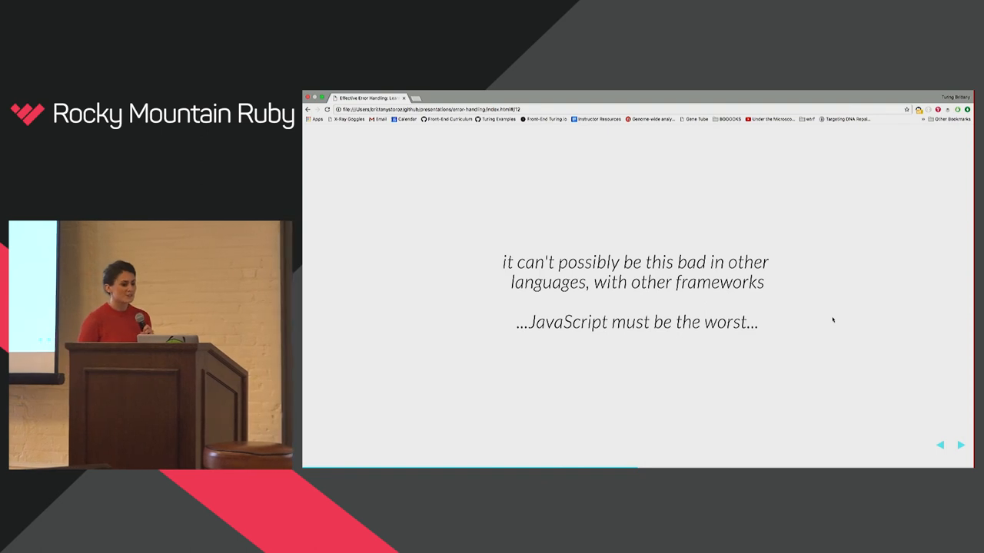
{"action": "left_click", "coordinate": [959, 446]}
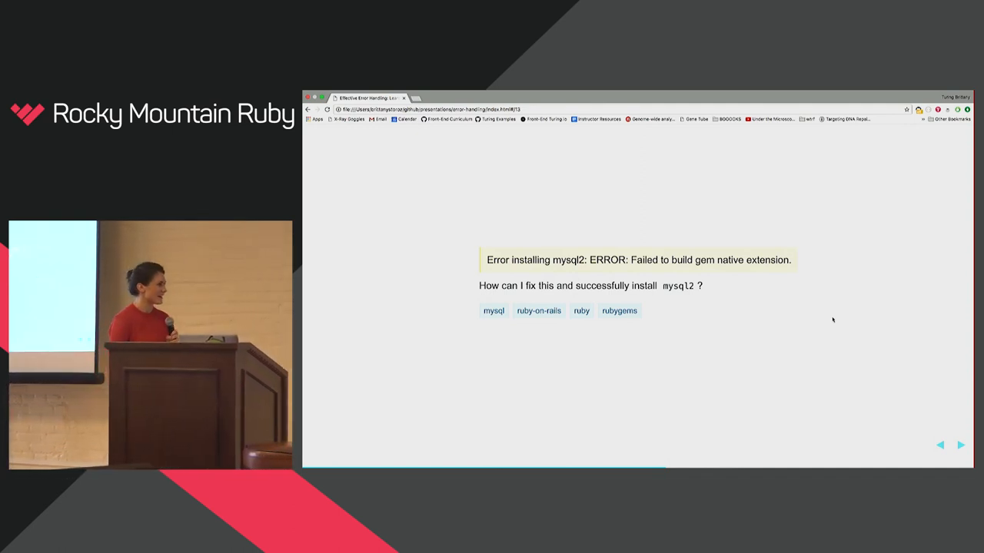
{"action": "left_click", "coordinate": [961, 446]}
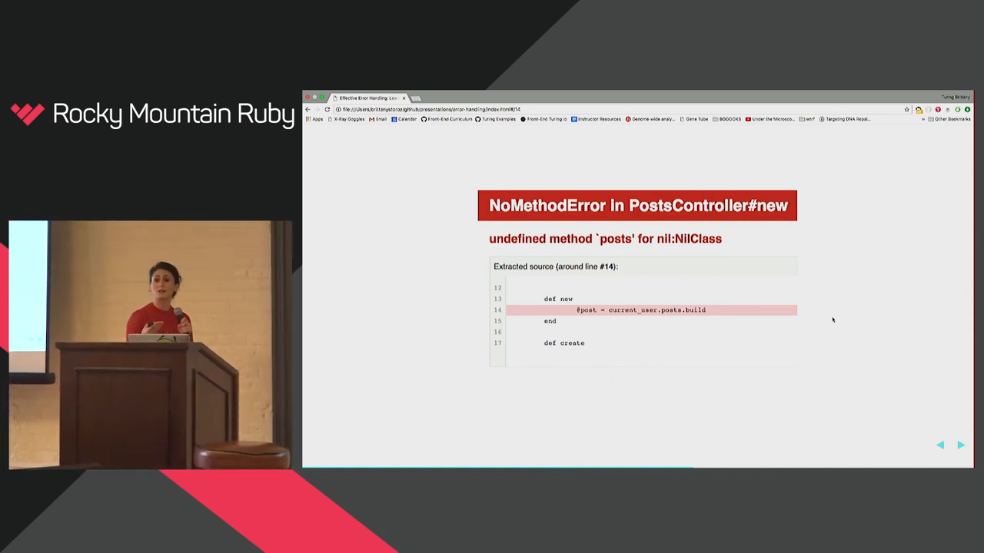
{"action": "left_click", "coordinate": [959, 446]}
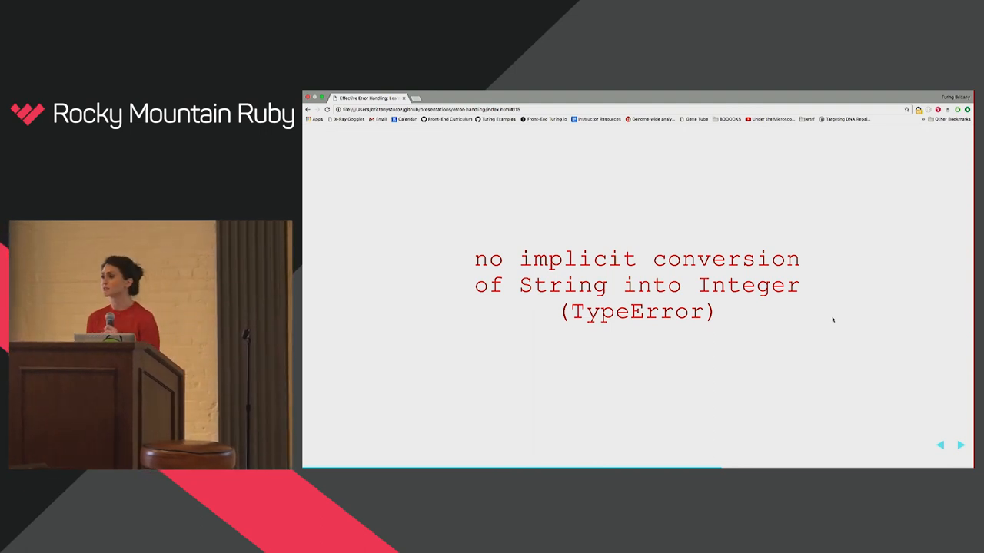
{"action": "left_click", "coordinate": [959, 446]}
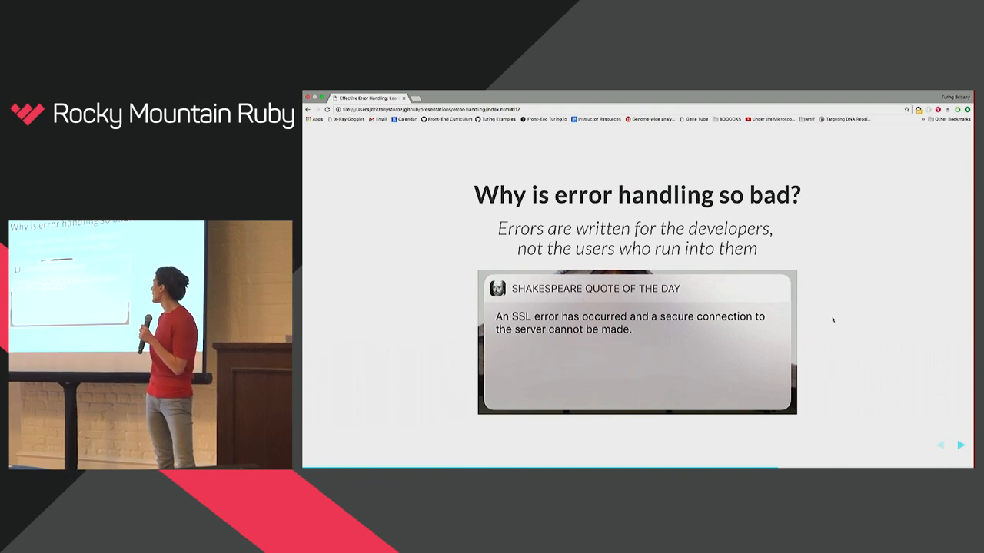
{"action": "left_click", "coordinate": [959, 446]}
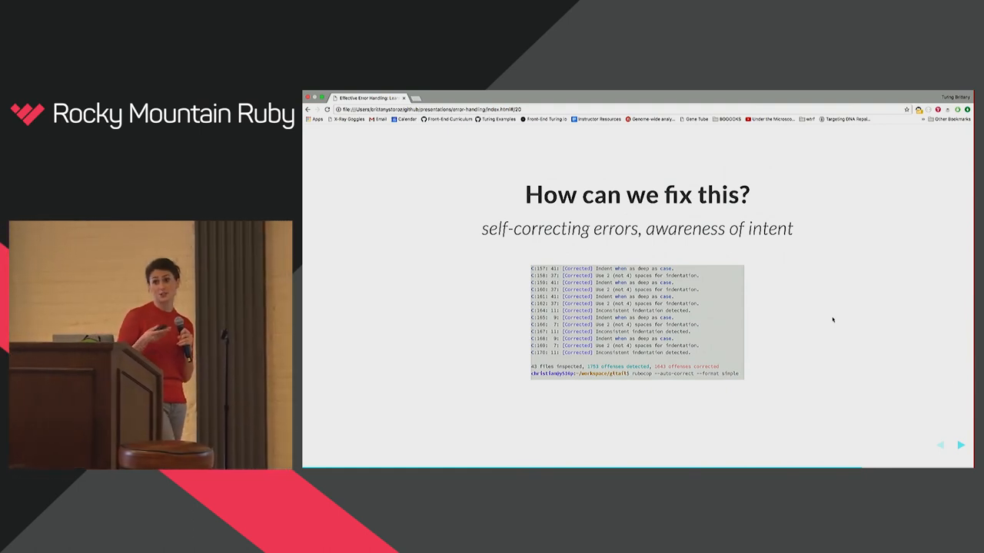
{"action": "left_click", "coordinate": [959, 444]}
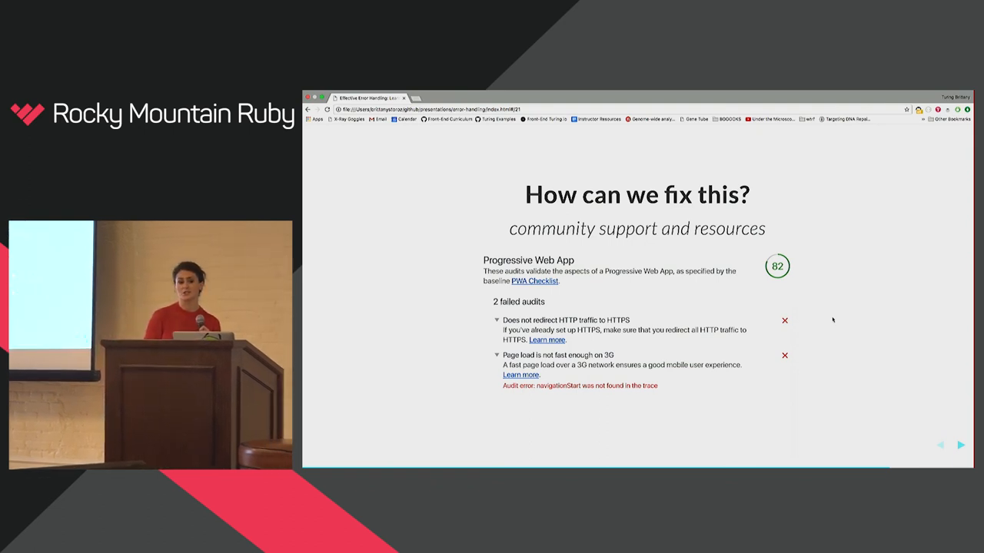
{"action": "left_click", "coordinate": [959, 446]}
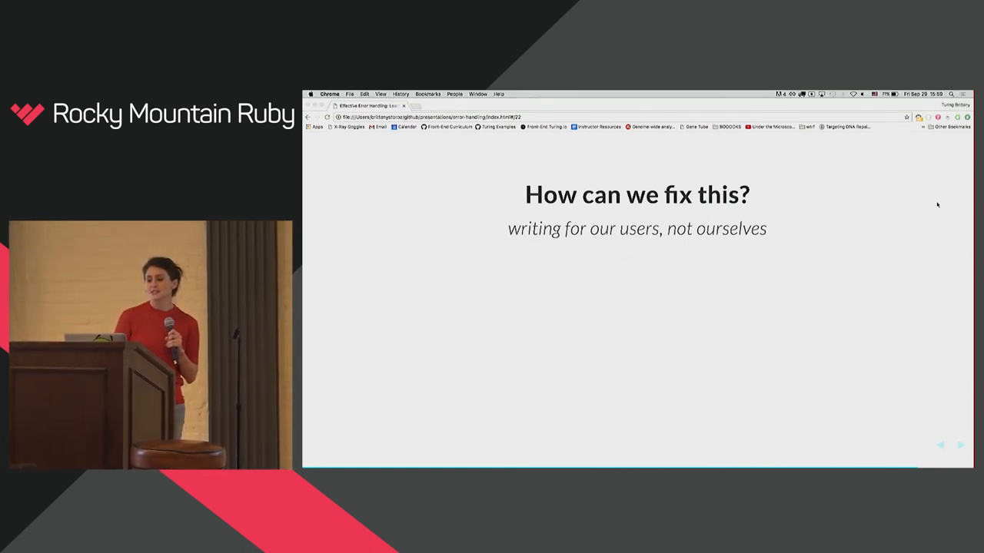
{"action": "mouse_move", "coordinate": [876, 292]}
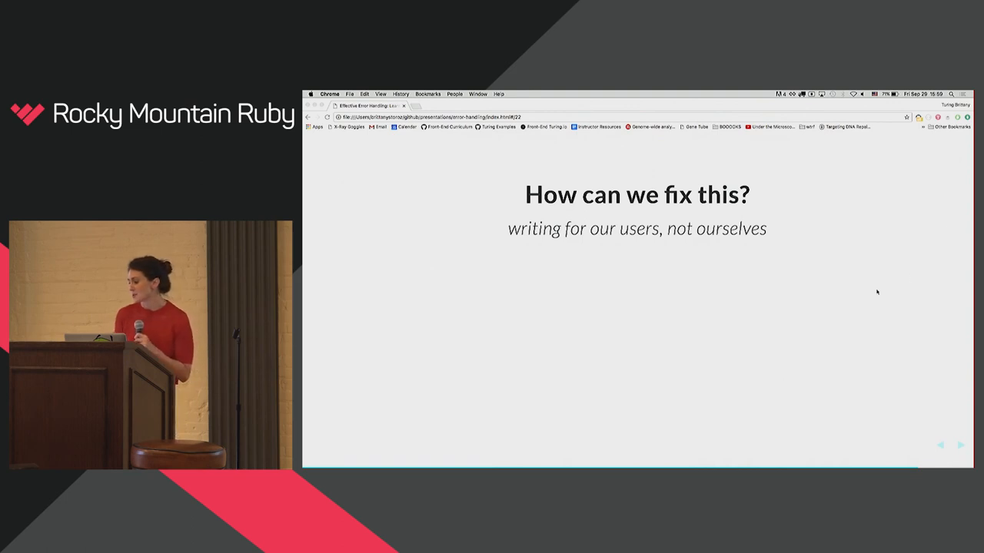